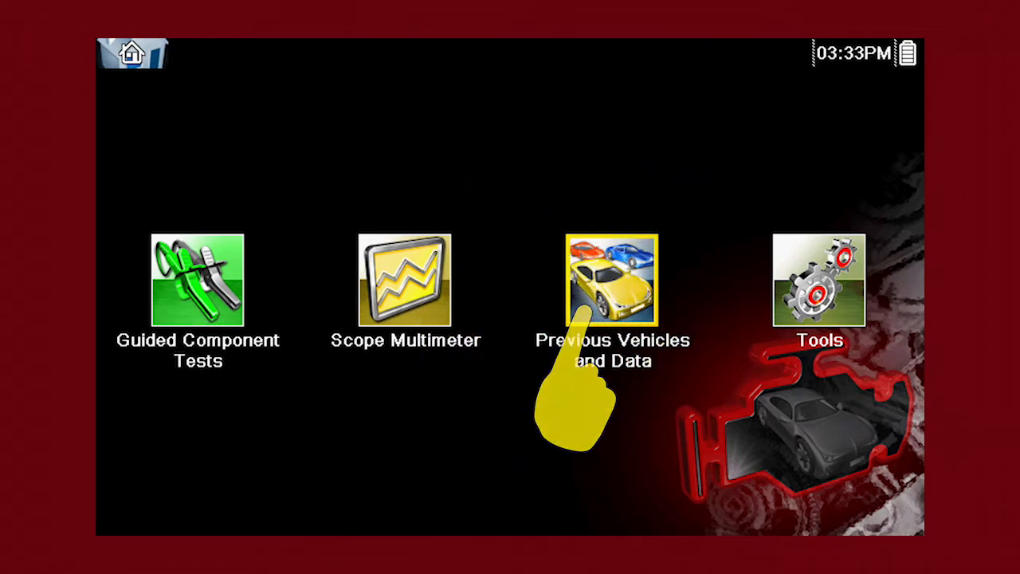
# - Reload the 2008 HONDA CIVIC 1.8L from Vehicle History and confirm it as current vehicle
pyautogui.click(611, 279)
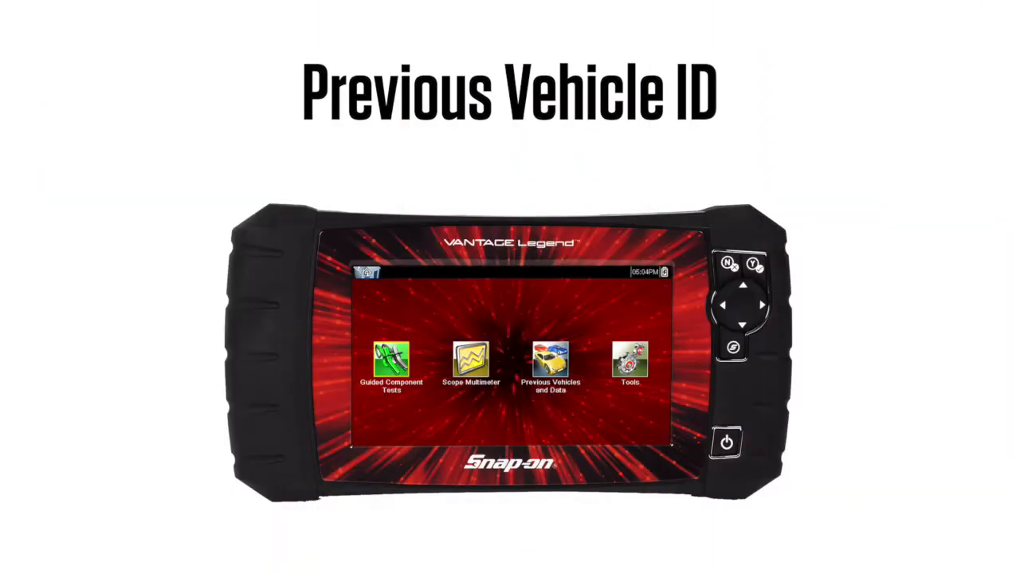
pyautogui.click(551, 363)
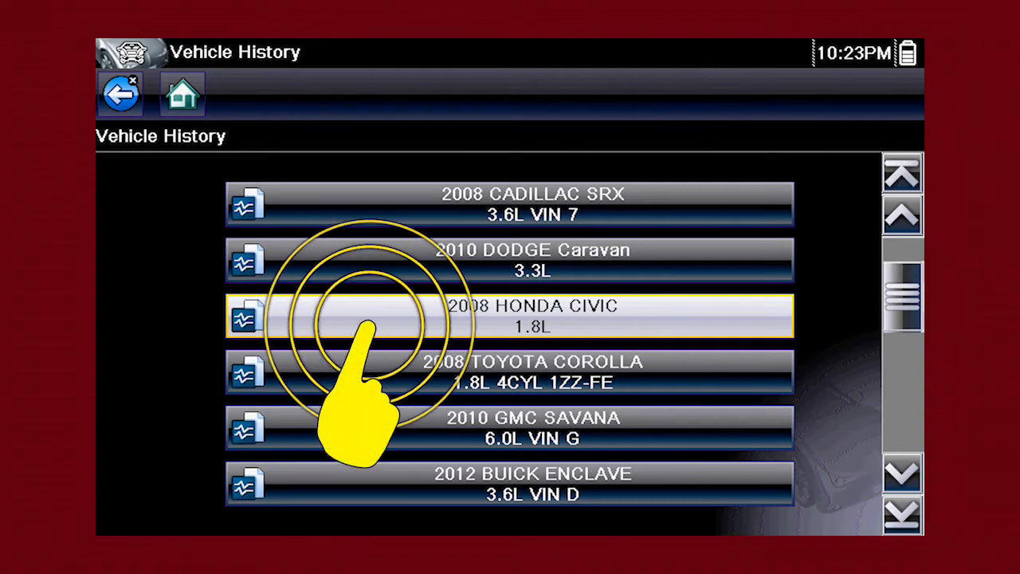
pyautogui.click(510, 317)
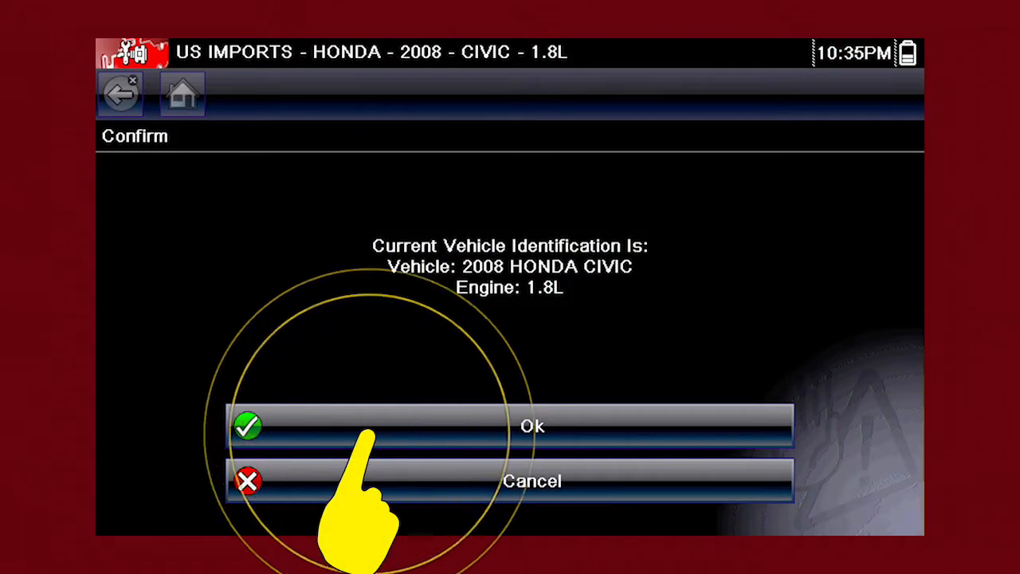
pyautogui.click(532, 426)
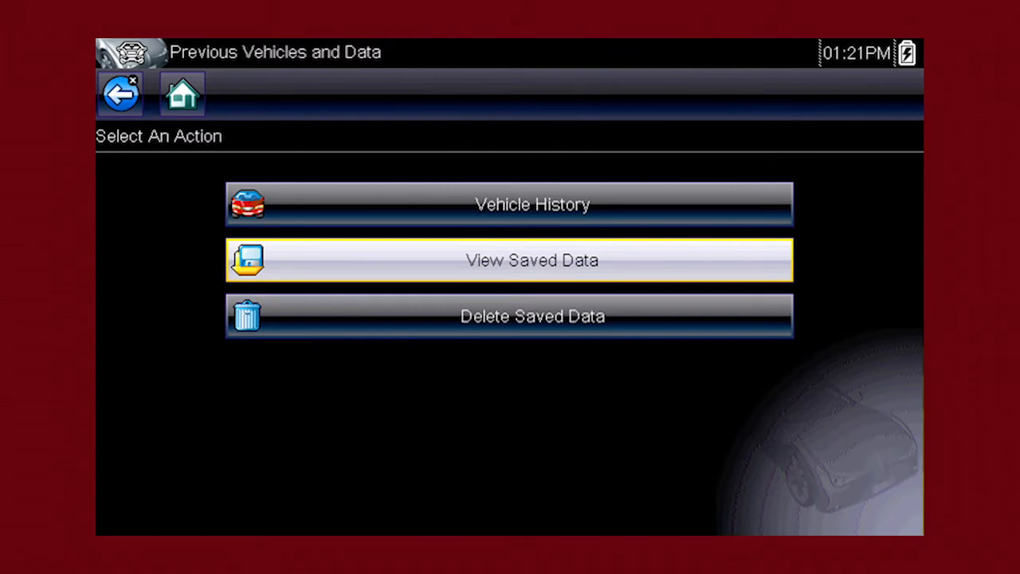
# - Open the saved 10522001.VSM scope recording from the View Saved Data list
pyautogui.click(509, 260)
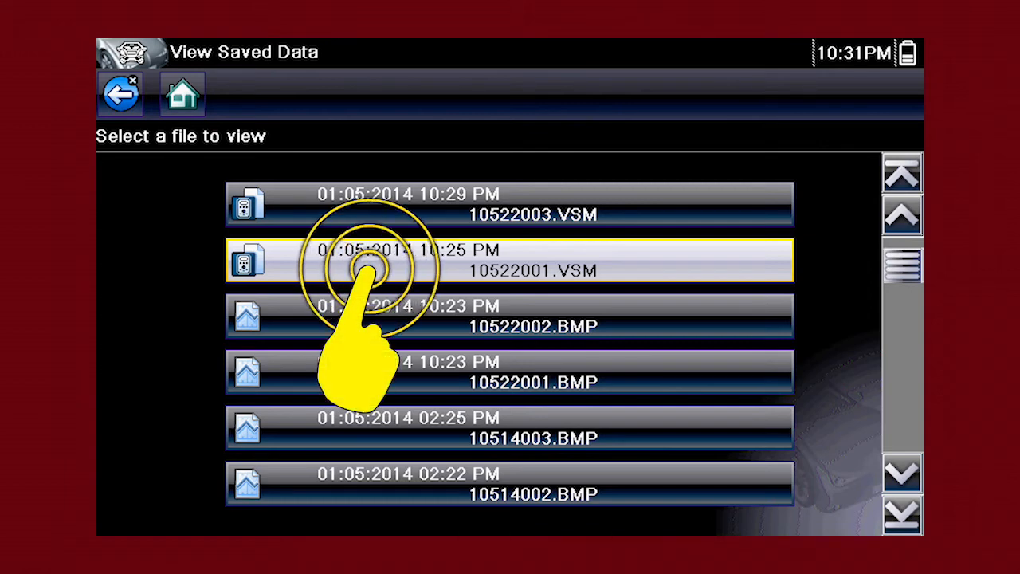
pyautogui.click(367, 260)
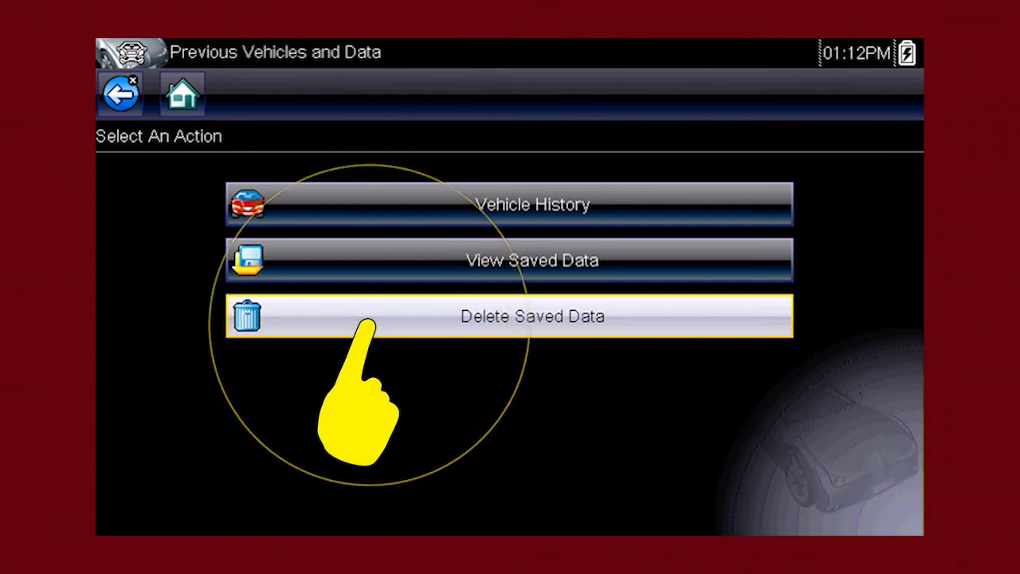
# - Mark saved file 10522003.VSM (01:05:2014 10:29 PM) and delete it
pyautogui.click(531, 316)
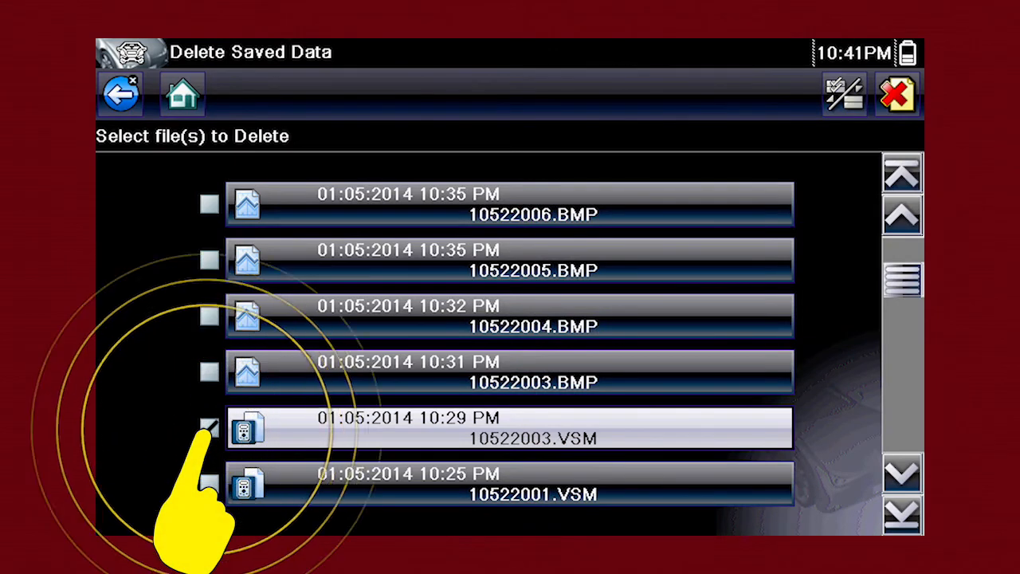
pyautogui.click(208, 426)
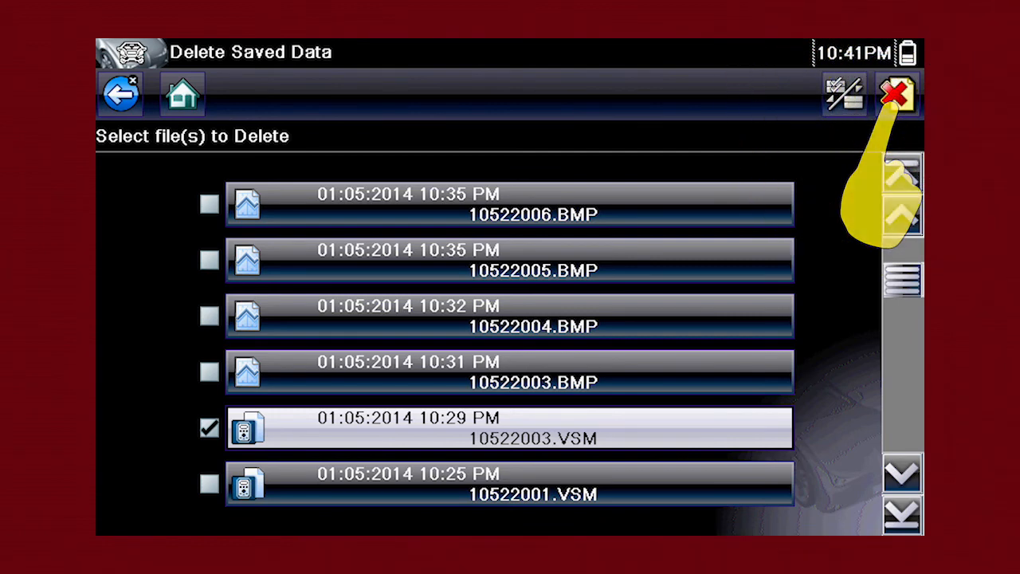
pyautogui.click(899, 94)
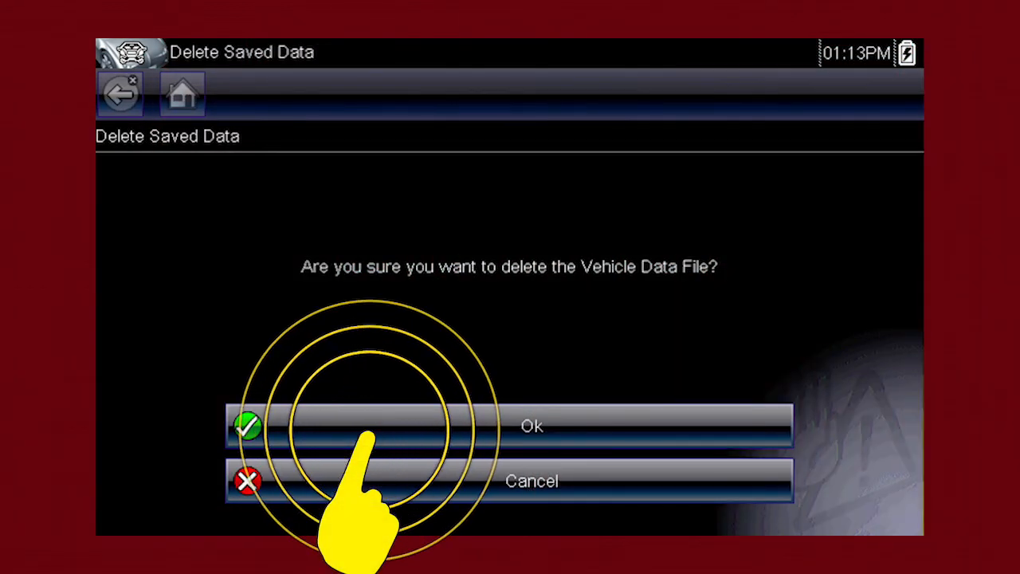